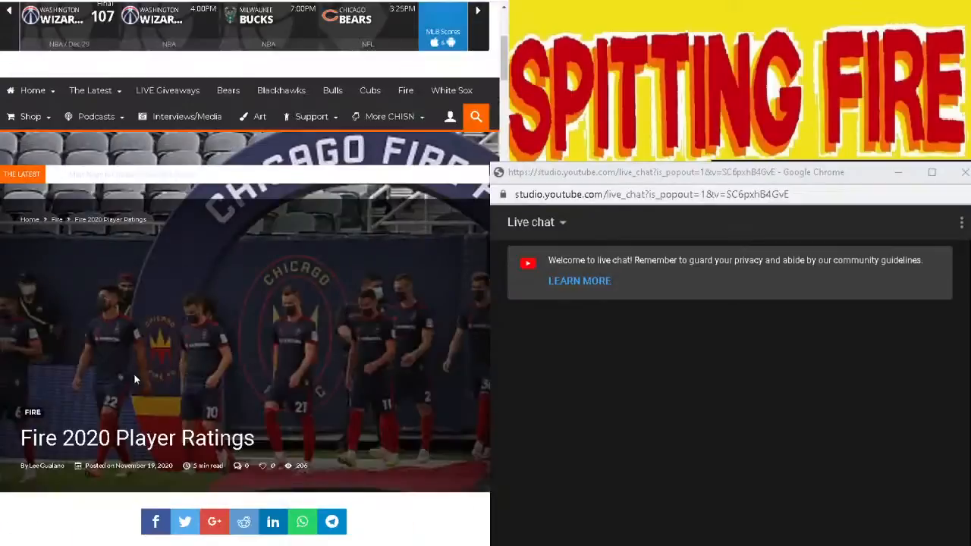
{"action": "scroll", "scroll_direction": "down", "scroll_amount": 3}
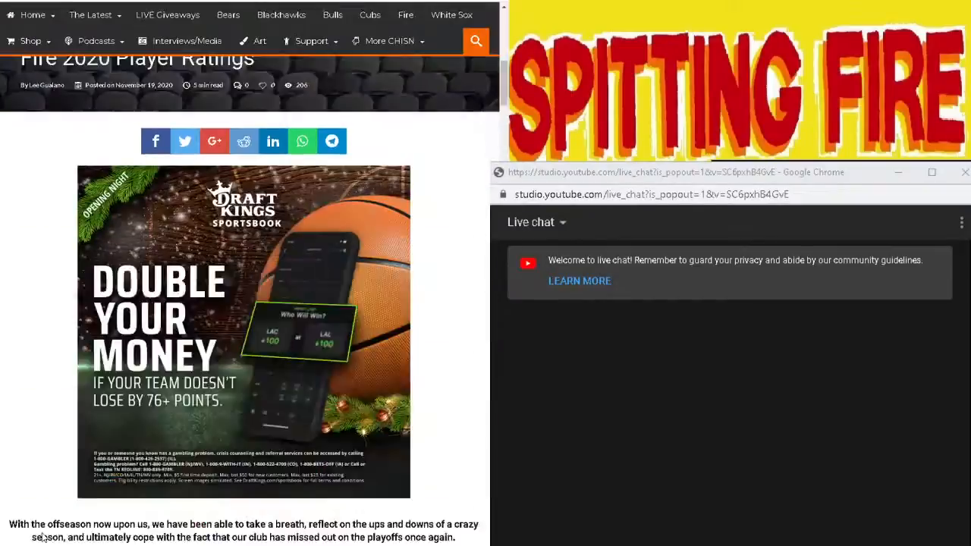
{"action": "scroll", "scroll_direction": "down", "scroll_amount": 3}
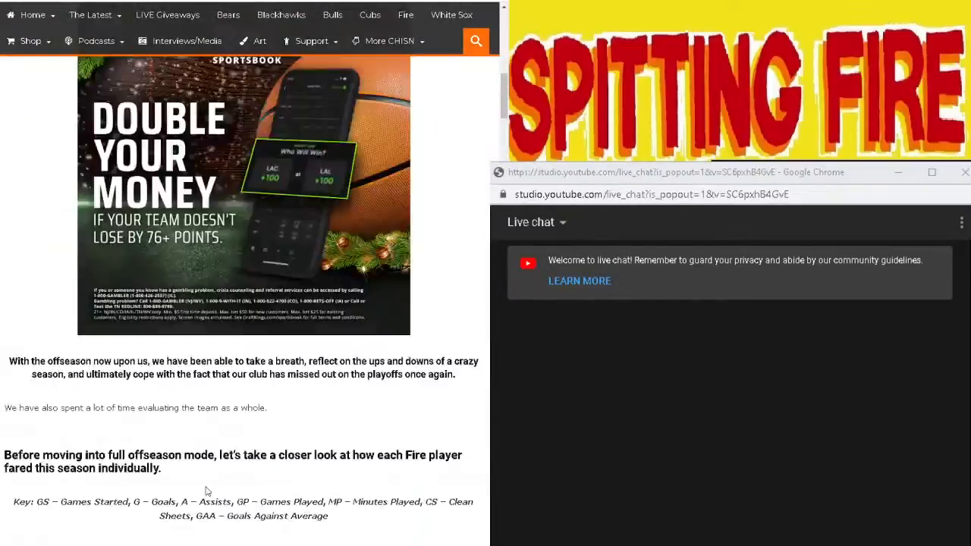
{"action": "scroll", "scroll_direction": "down", "scroll_amount": 3}
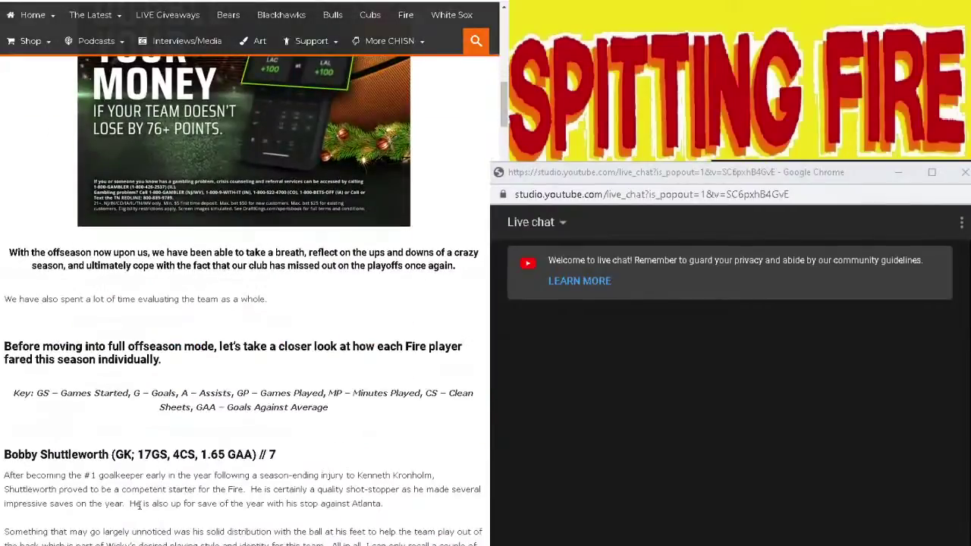
{"action": "scroll", "scroll_direction": "down", "scroll_amount": 3}
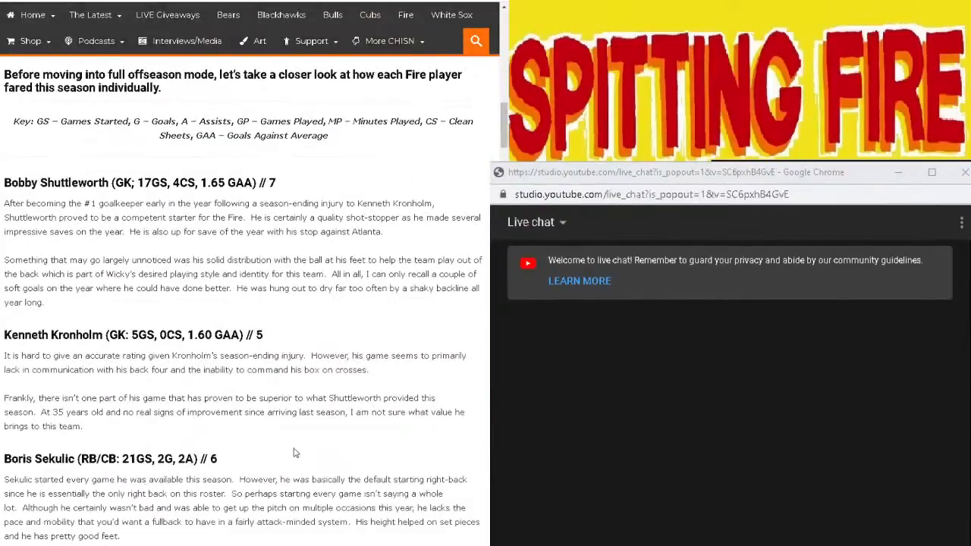
{"action": "mouse_move", "coordinate": [287, 435]}
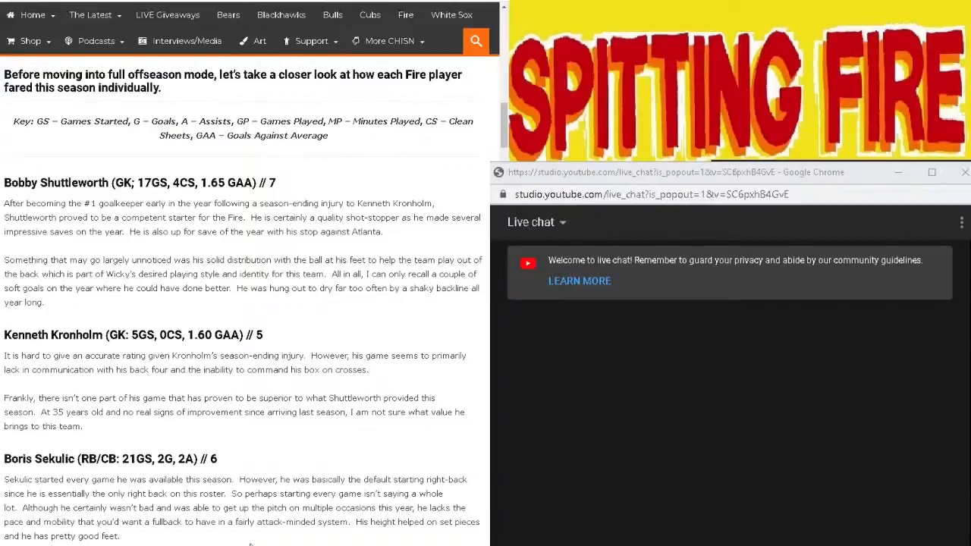
{"action": "mouse_move", "coordinate": [318, 506]}
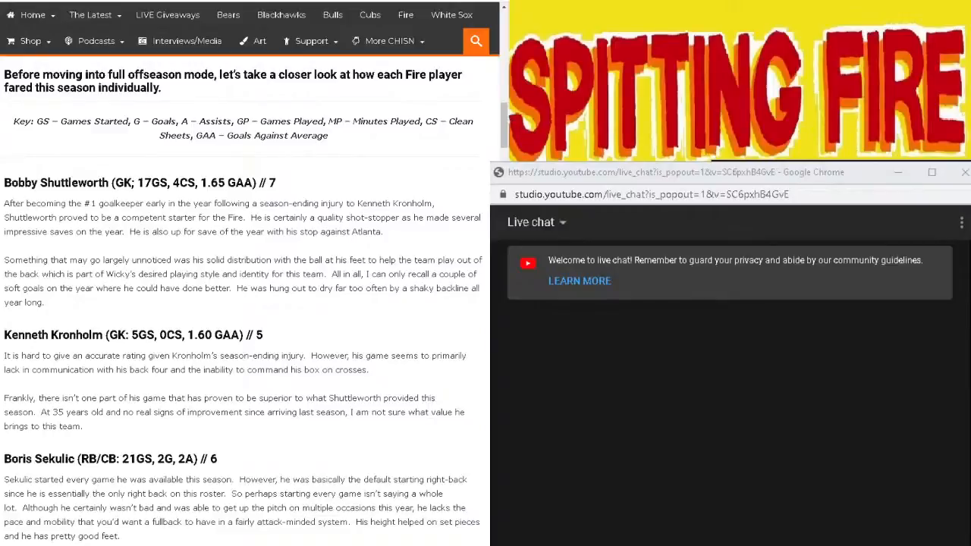
{"action": "mouse_move", "coordinate": [328, 466]}
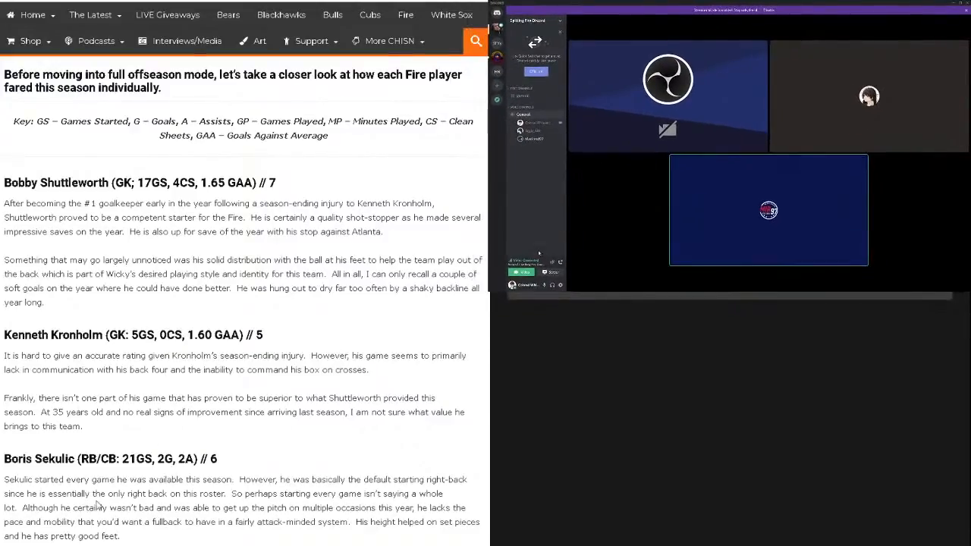
{"action": "mouse_move", "coordinate": [22, 518]}
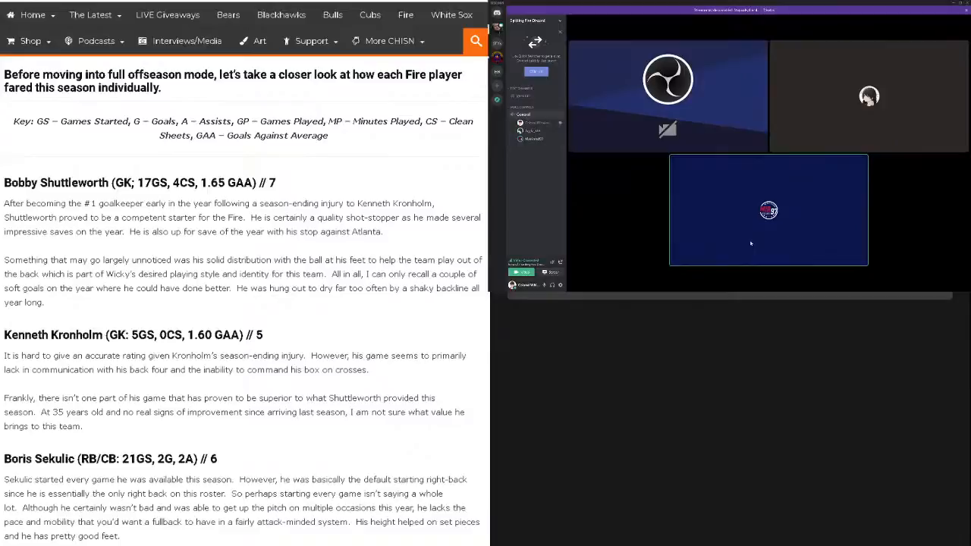
{"action": "mouse_move", "coordinate": [772, 180]}
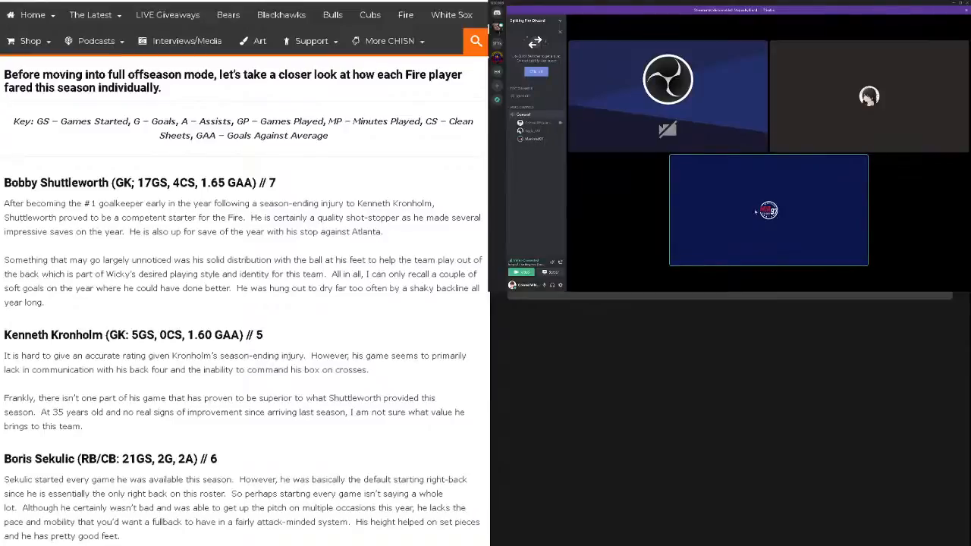
{"action": "mouse_move", "coordinate": [834, 108]}
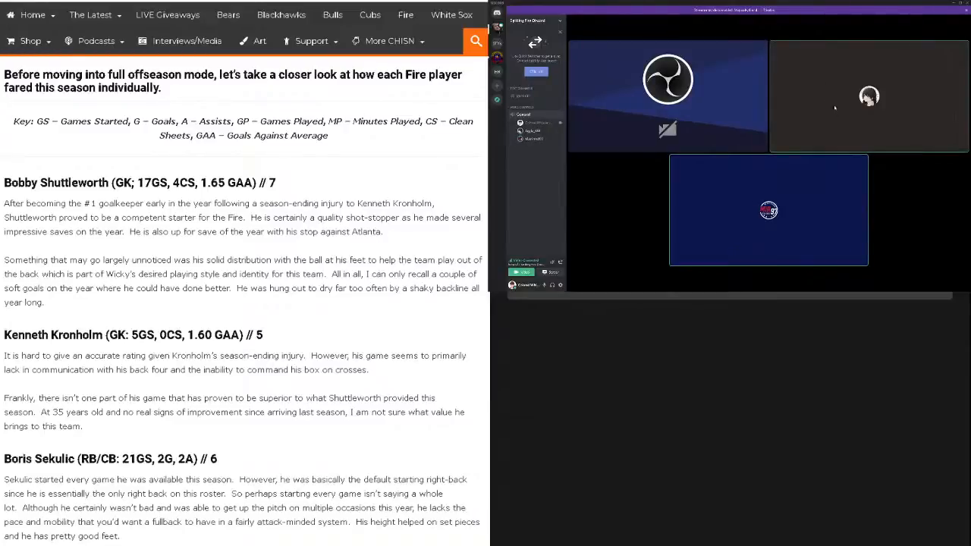
{"action": "mouse_move", "coordinate": [826, 103]}
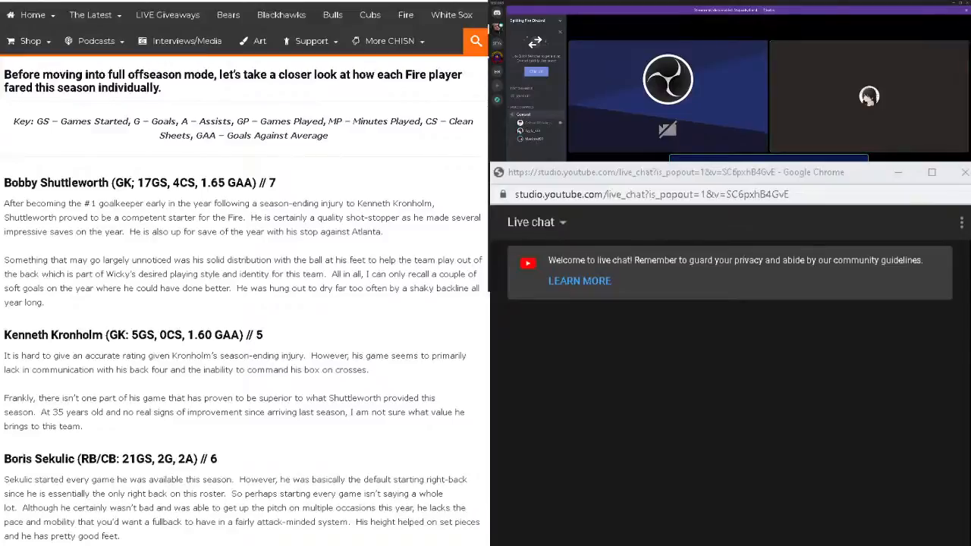
{"action": "scroll", "scroll_direction": "down", "scroll_amount": 3}
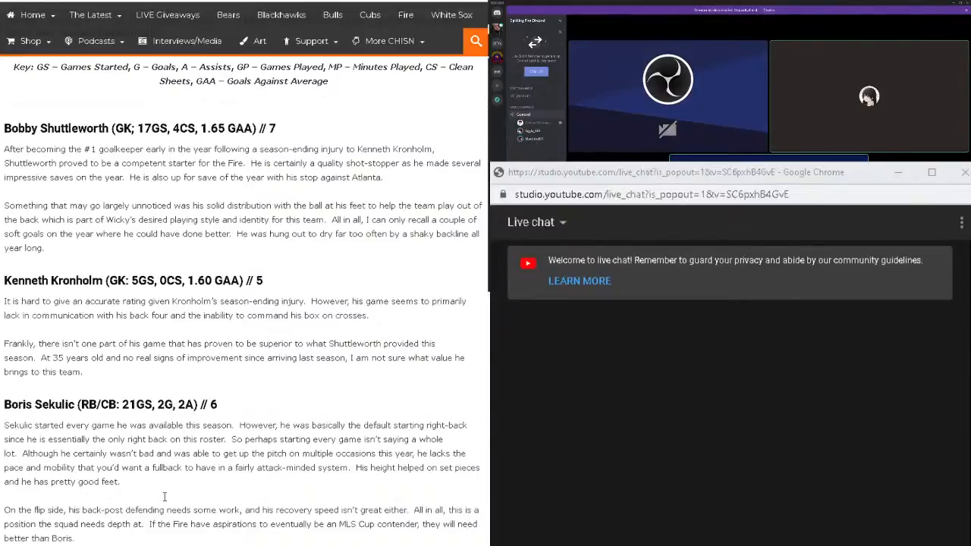
{"action": "scroll", "scroll_direction": "down", "scroll_amount": 3}
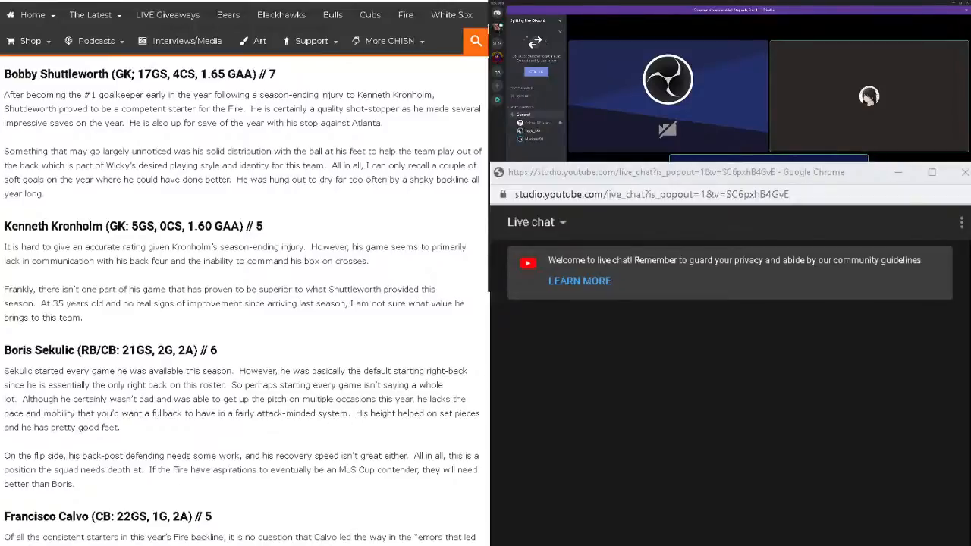
{"action": "mouse_move", "coordinate": [404, 399]}
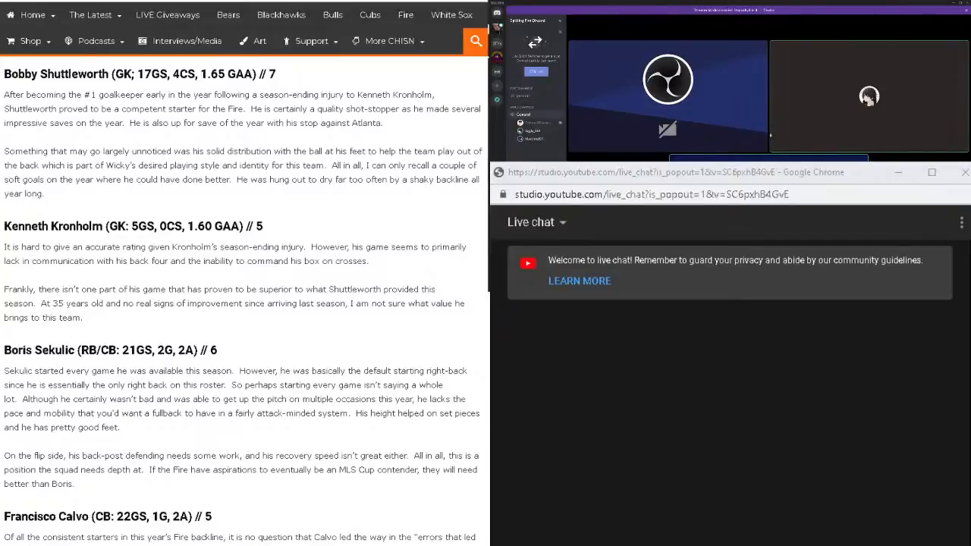
{"action": "mouse_move", "coordinate": [379, 105]}
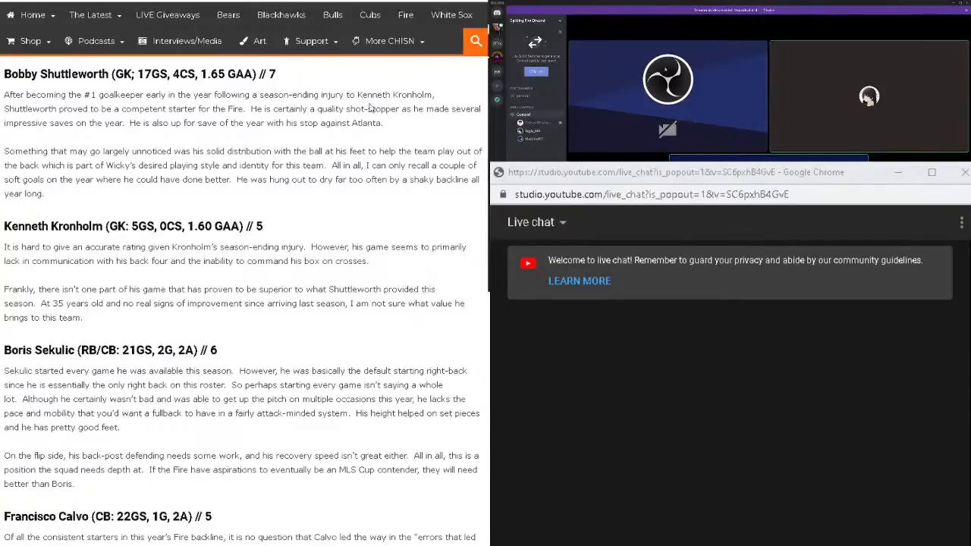
{"action": "mouse_move", "coordinate": [391, 70]}
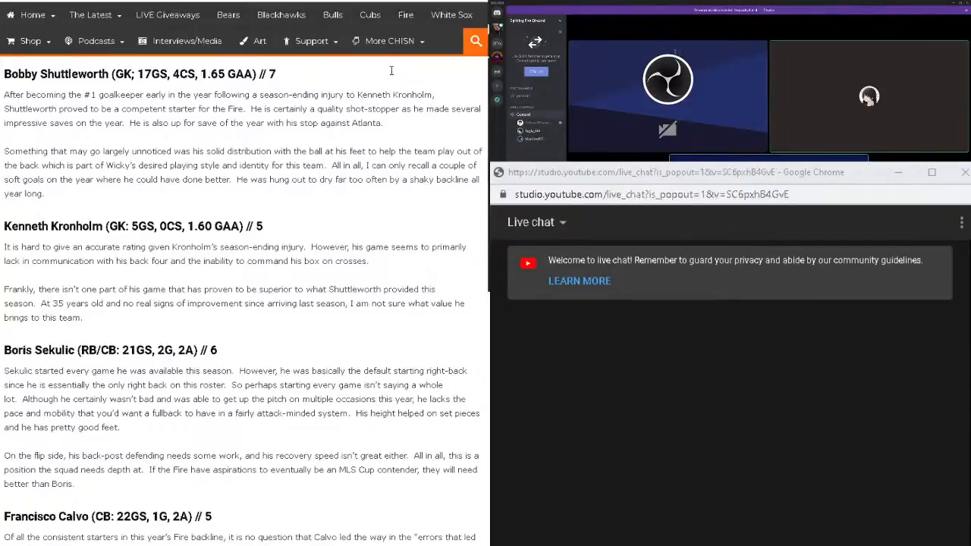
{"action": "mouse_move", "coordinate": [402, 78]}
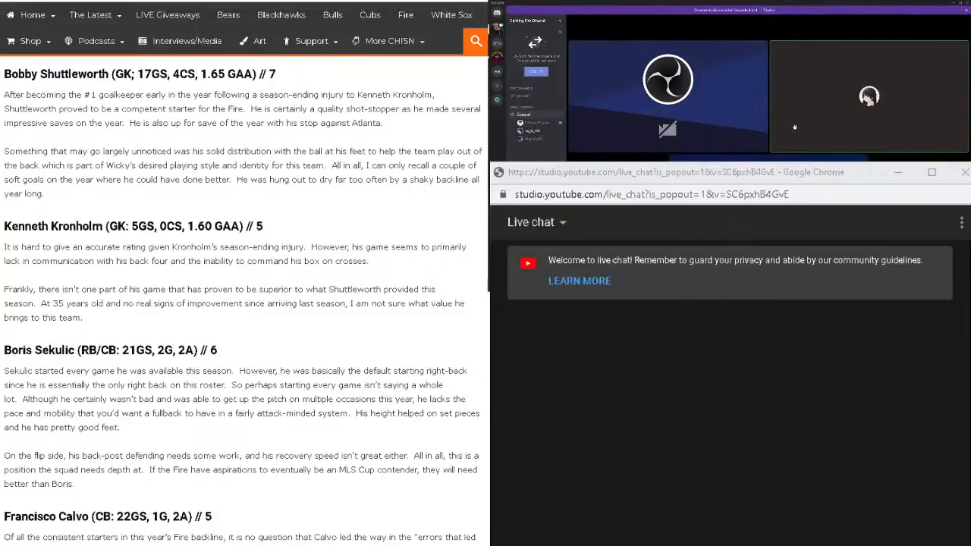
{"action": "mouse_move", "coordinate": [790, 121]}
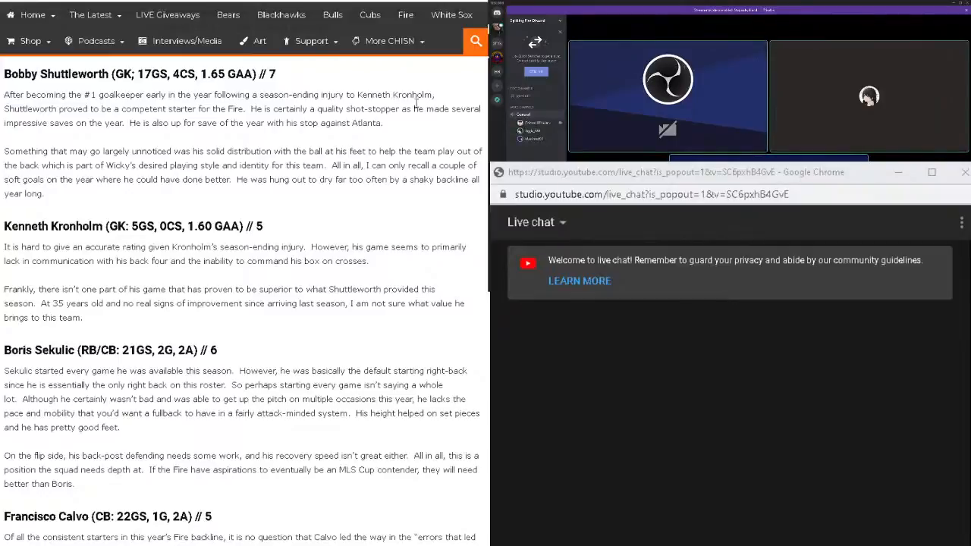
{"action": "mouse_move", "coordinate": [463, 81]}
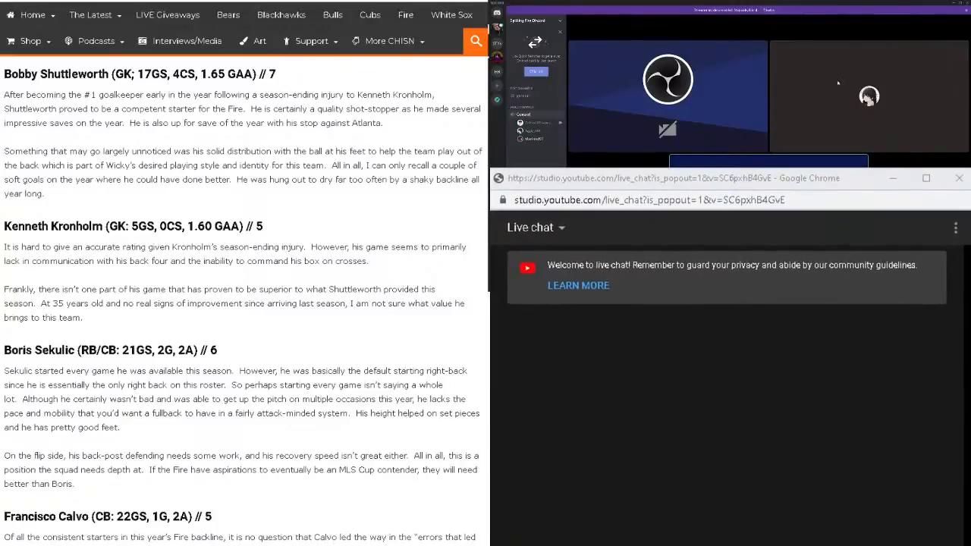
{"action": "mouse_move", "coordinate": [797, 83]}
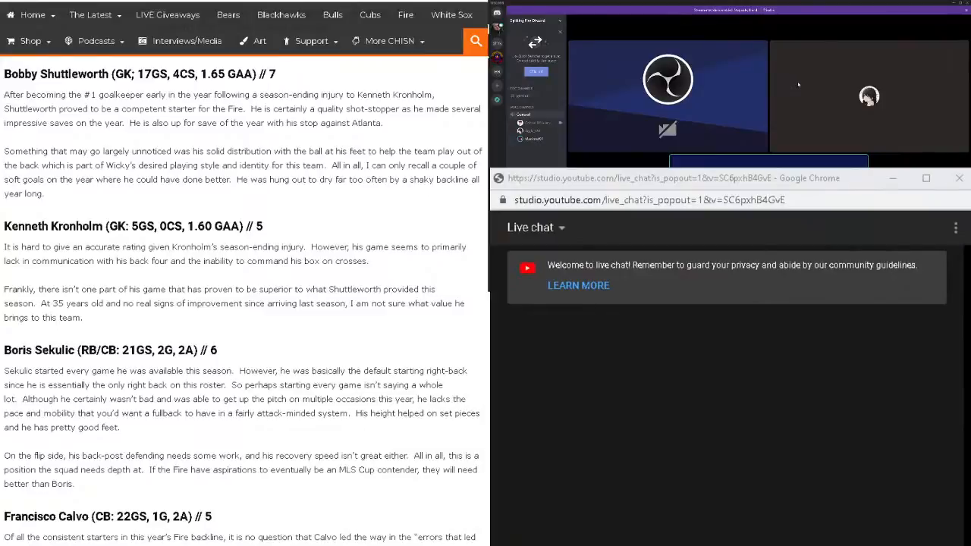